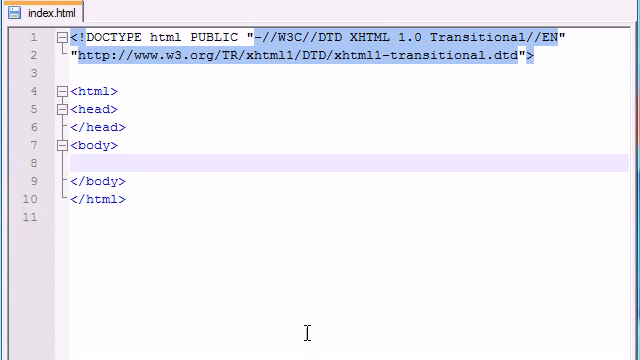
Insert extra blank lines inside the body of index.html.
key(enter)
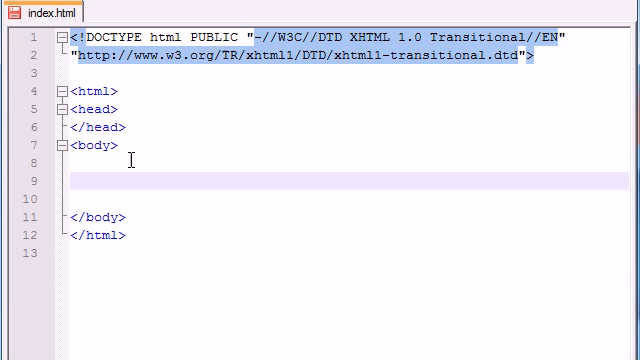
text(<>)
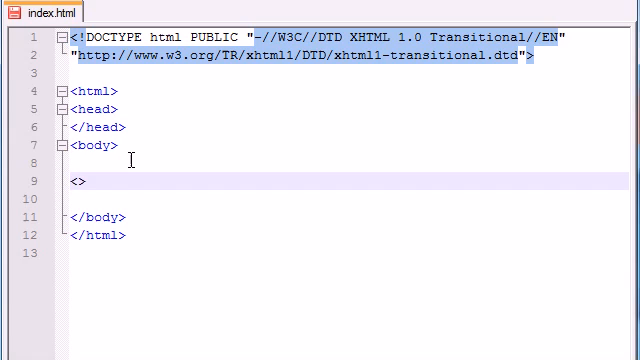
text(a href=)
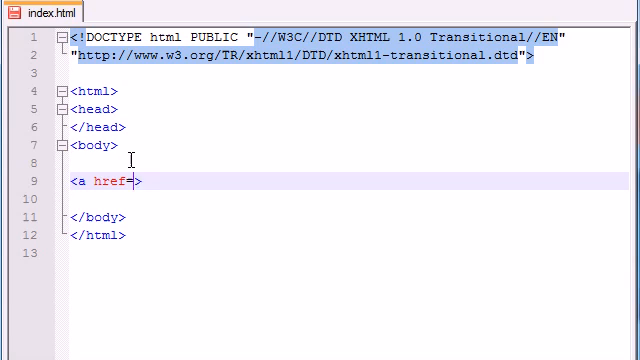
text("http:")
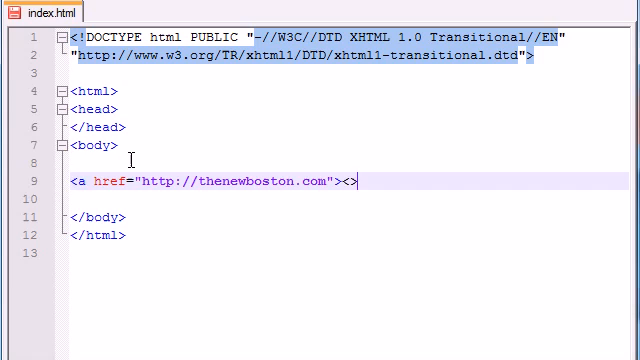
text(a)
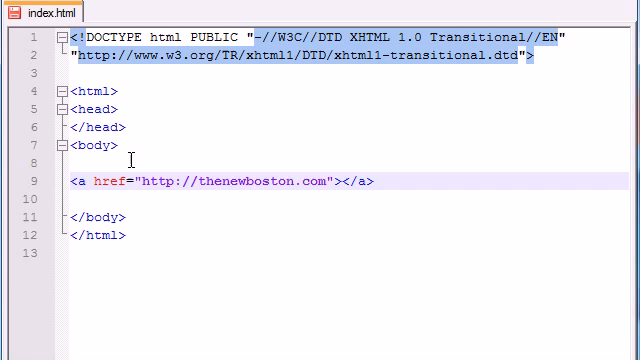
click(340, 181)
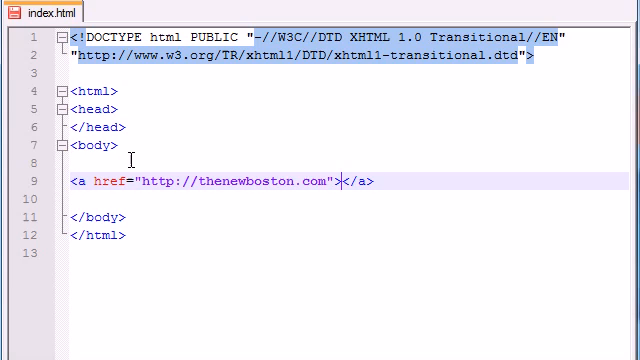
text(Hover over me!)
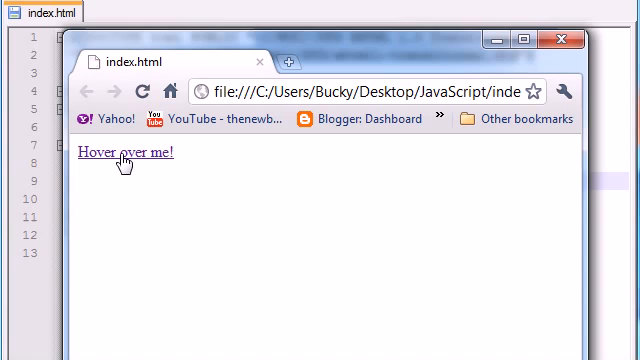
Try the Hover over me! link on index.html in Chrome.
click(130, 152)
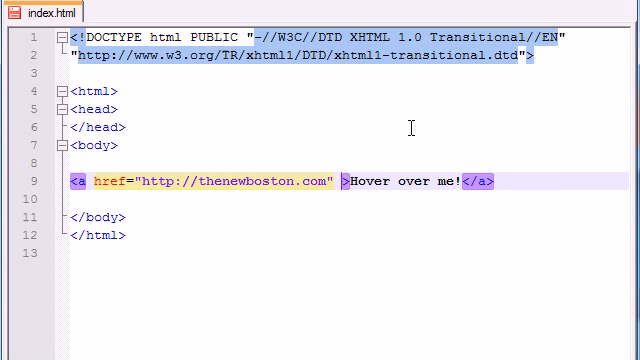
Add onMouseOver="alert('gametime!');" to the link's opening tag.
text(onMous)
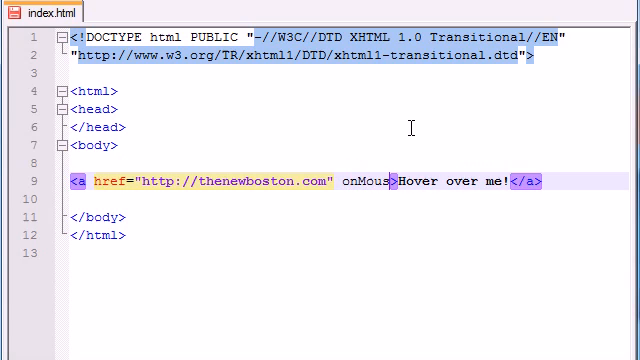
text(eOver)
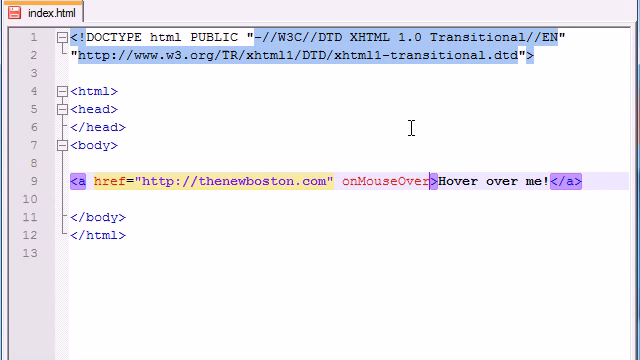
text(=")
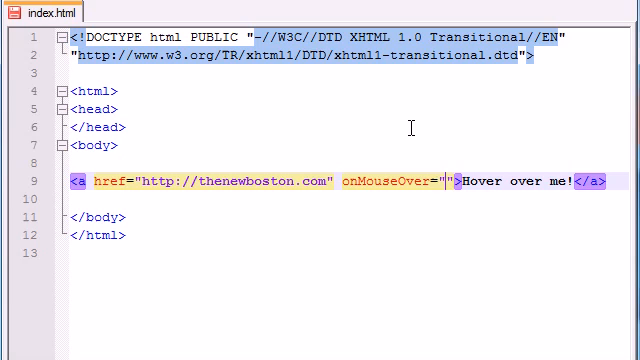
text(alert)
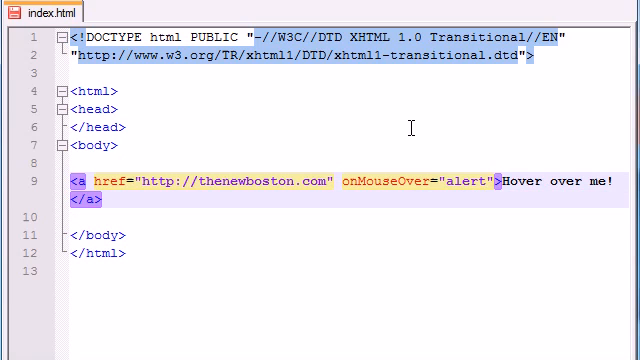
text(())
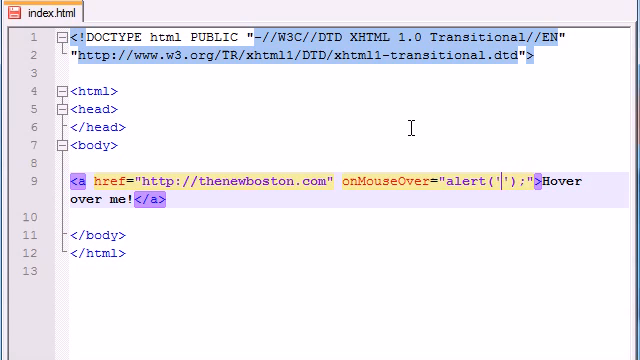
text(gametime!)
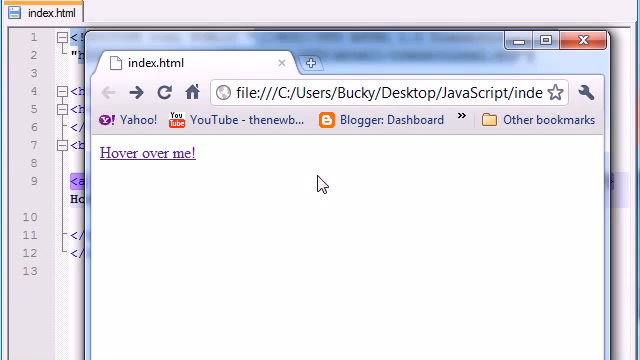
mouse_move(306, 256)
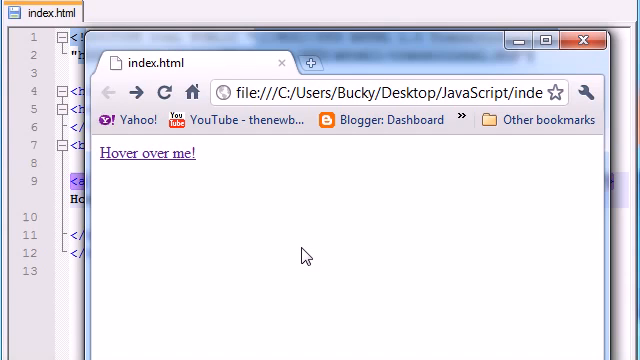
mouse_move(222, 199)
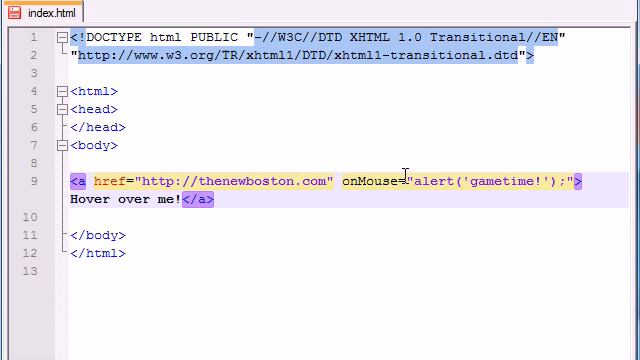
Switch the handler to onMouseOut with the alert message 'hey come abck!!'.
text(Out)
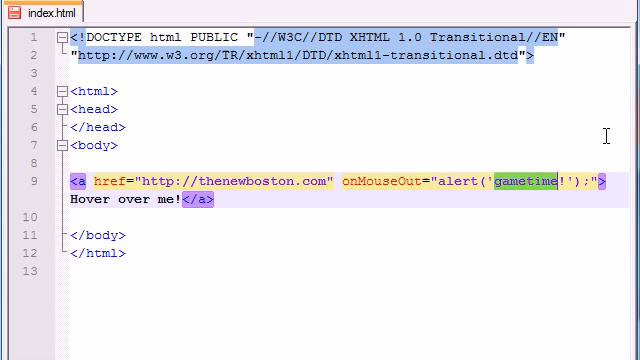
text(hey)
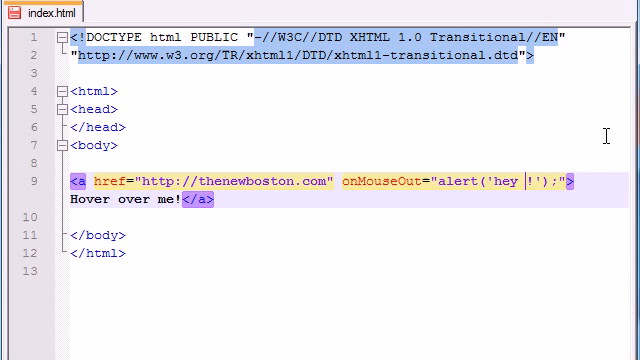
text(come abck!!)
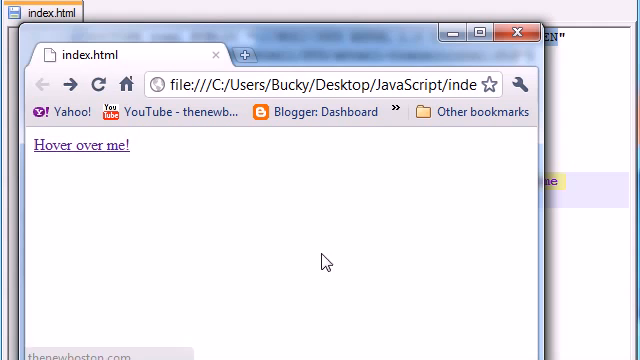
mouse_move(285, 222)
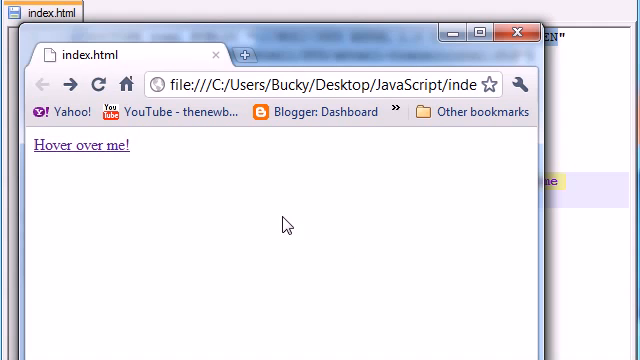
mouse_move(115, 150)
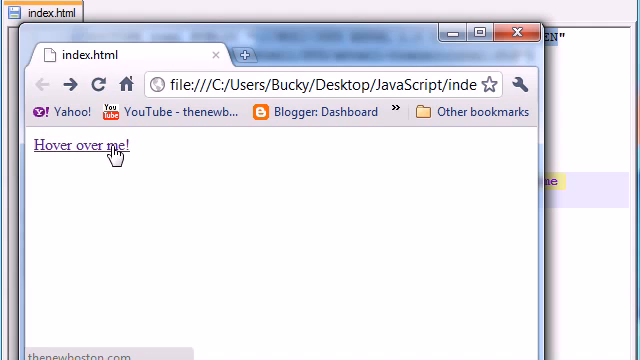
mouse_move(88, 155)
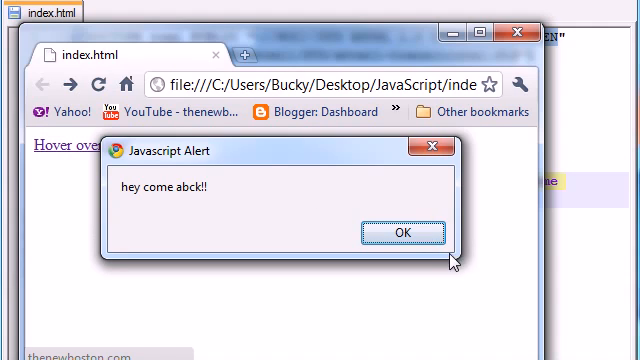
Dismiss Chrome's 'hey come abck!!' alert.
click(399, 232)
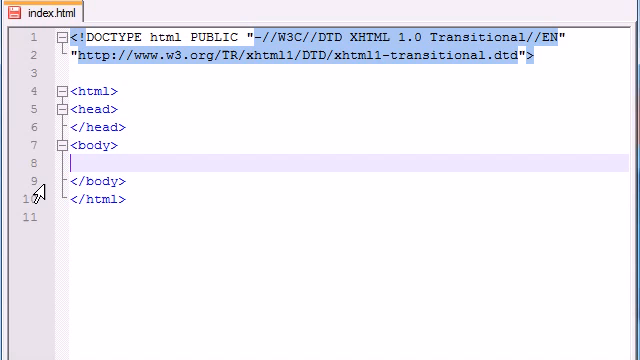
Type 'text etxt et xtsa dasdasda' into the empty body.
text(text)
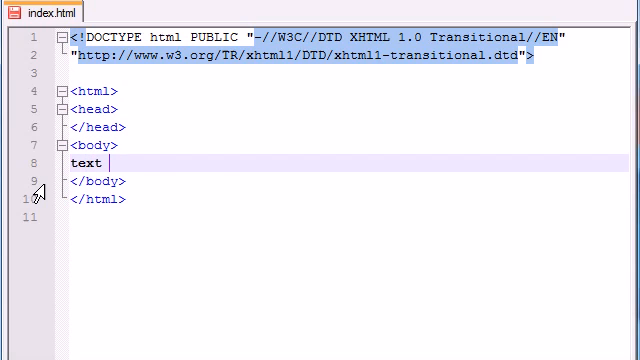
text(etxt et xtsa dasdasda)
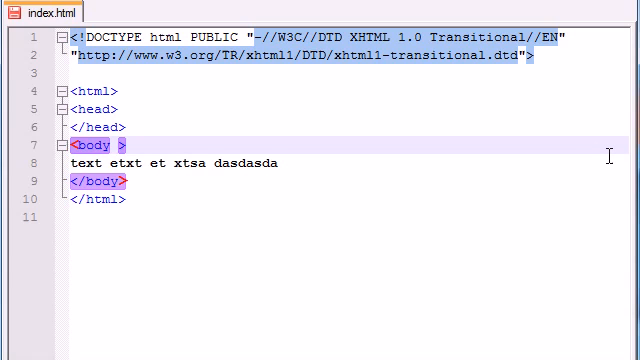
Add onLoad="alert('yourt website has laoddede!');" to the body tag.
text(onLoa)
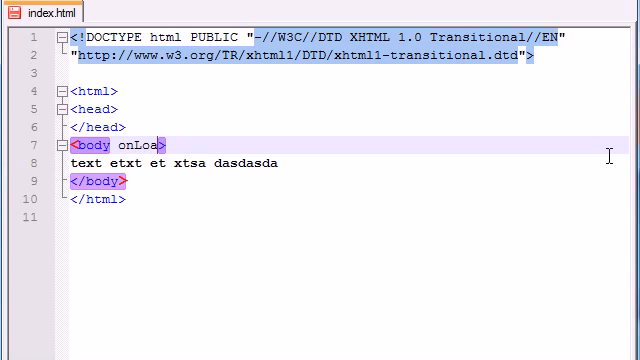
text(d)
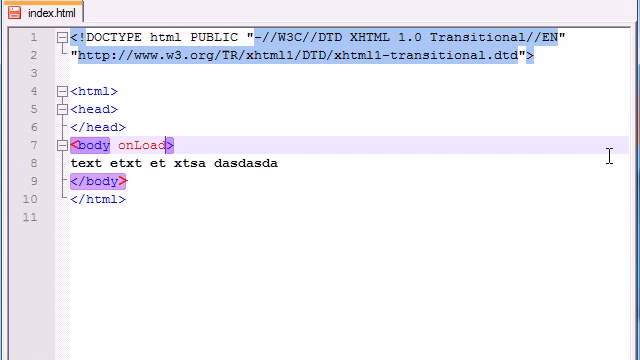
text(="")
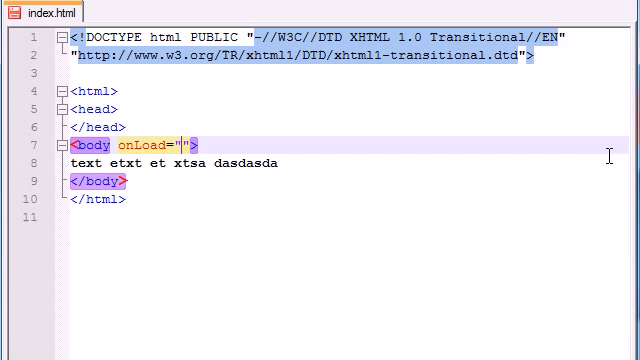
text(alert)
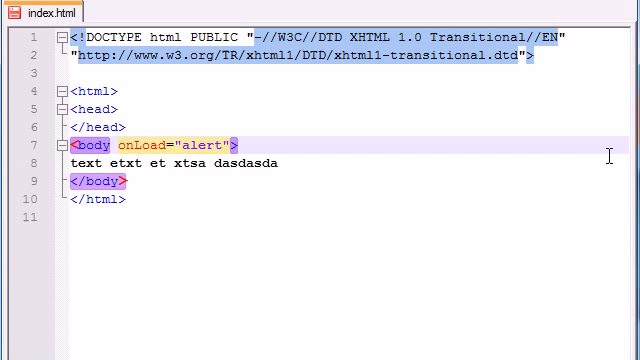
text(('');)
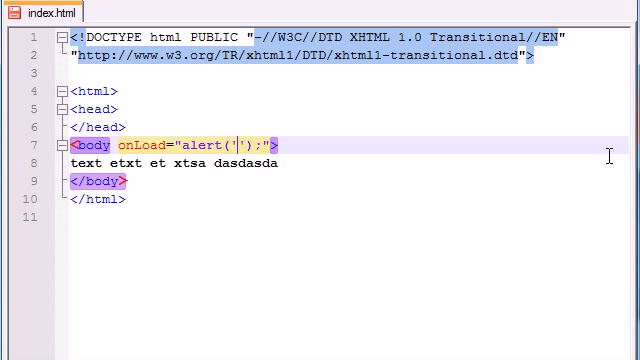
text(yourt website has)
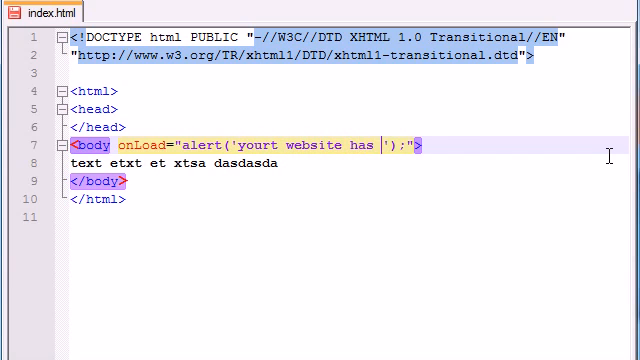
text(laoddede!)
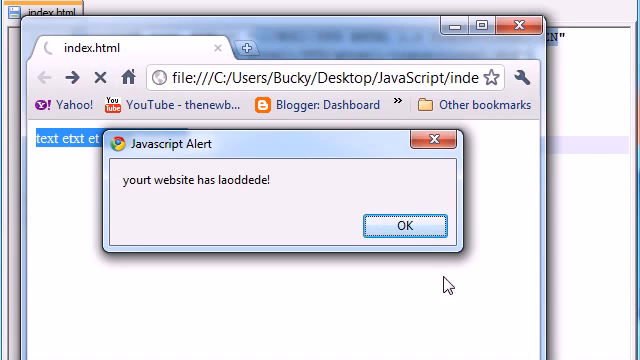
Dismiss the 'yourt website has laoddede!' load alert in Chrome.
click(401, 224)
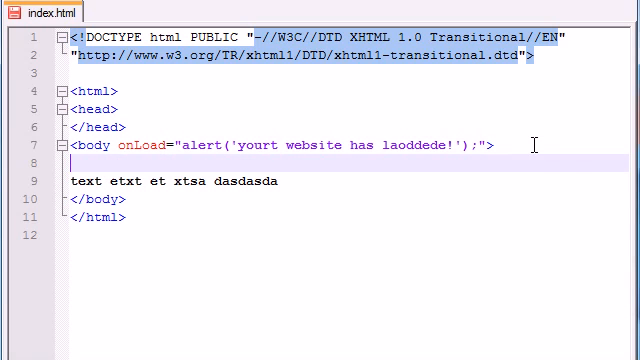
Type filler characters while removing onLoad from the body tag.
text(sdasjdasjkd)
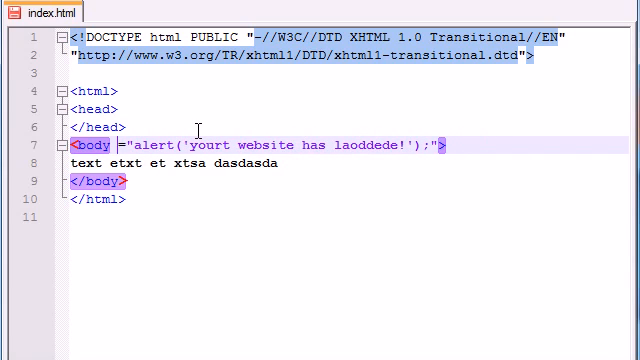
Type onUnload as the body handler and change the alert message to 'goodbye!'.
text(onUnload="alert('!');">)
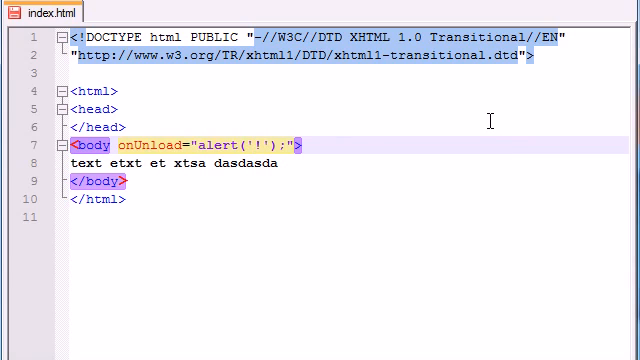
text(goodbye)
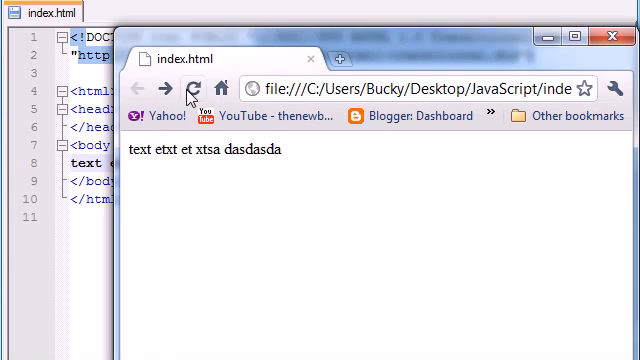
Reload index.html in Chrome and dismiss the 'goodbye!' alert on each of three tests.
click(185, 88)
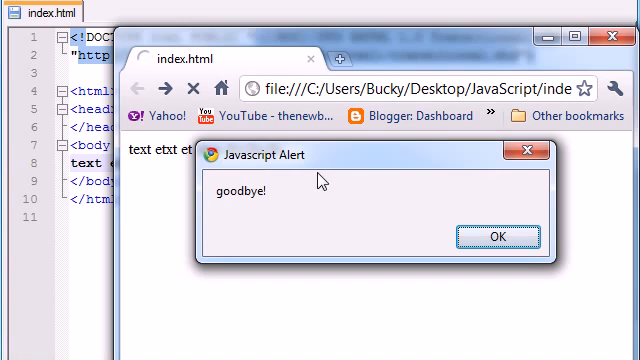
click(496, 236)
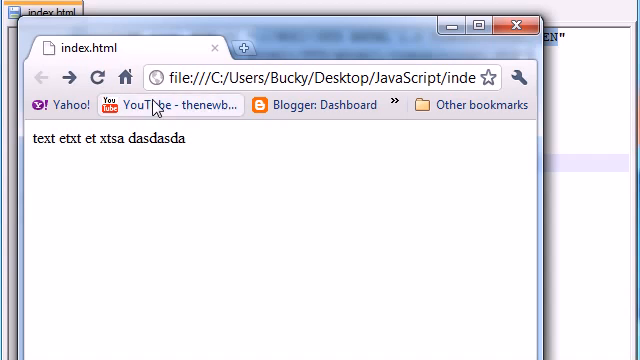
mouse_move(242, 214)
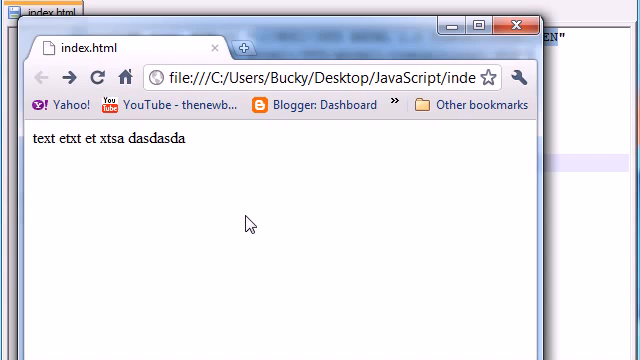
mouse_move(507, 59)
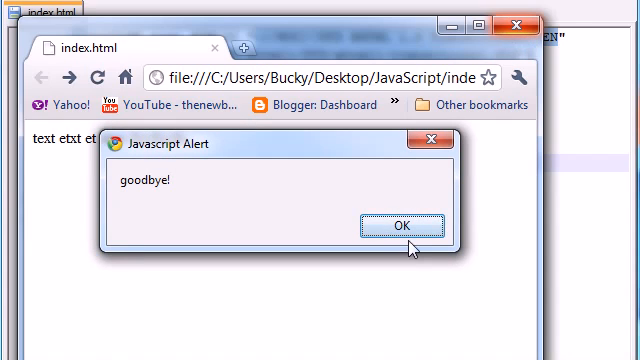
click(391, 224)
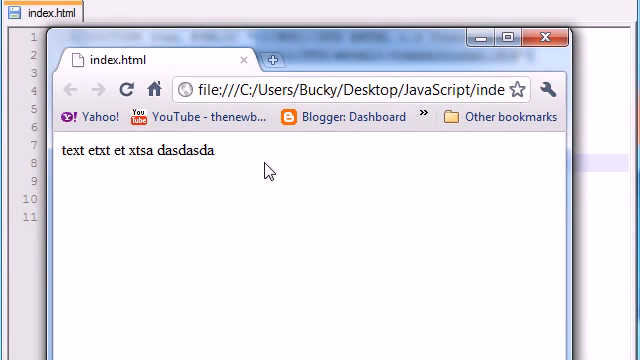
mouse_move(546, 40)
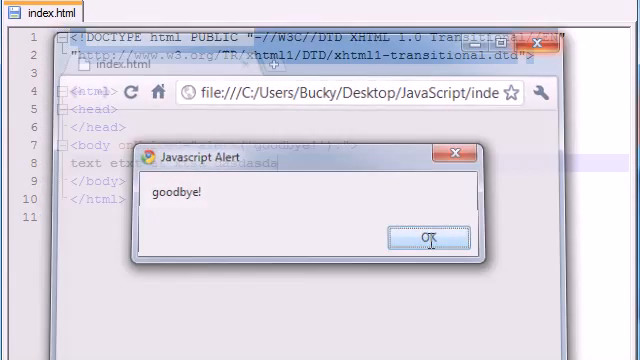
click(424, 236)
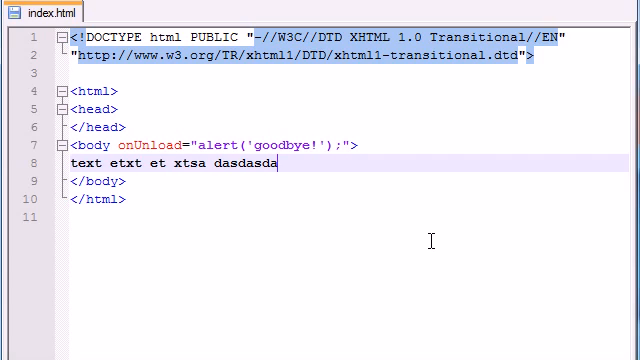